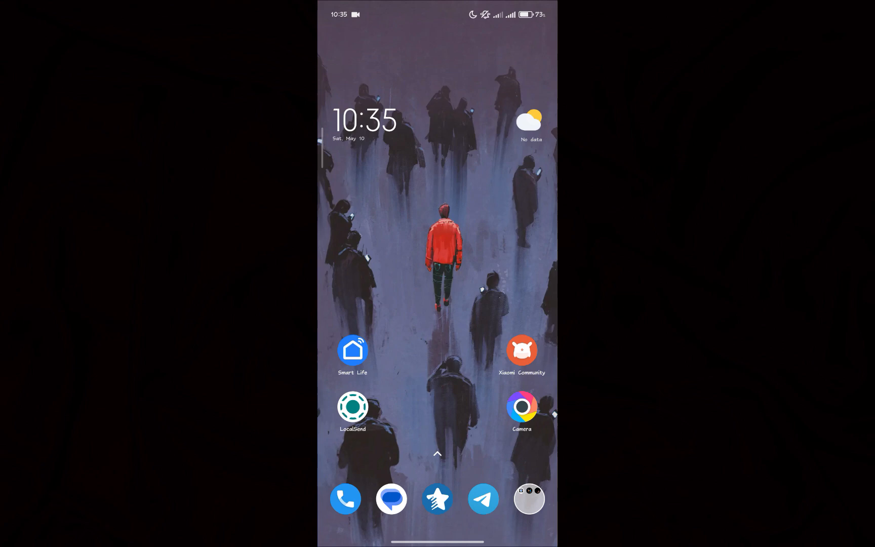
- Bring up Xiaomi Community's Me page listing the Unlock bootloader option
{"action": "scroll", "scroll_direction": "down", "scroll_amount": 3}
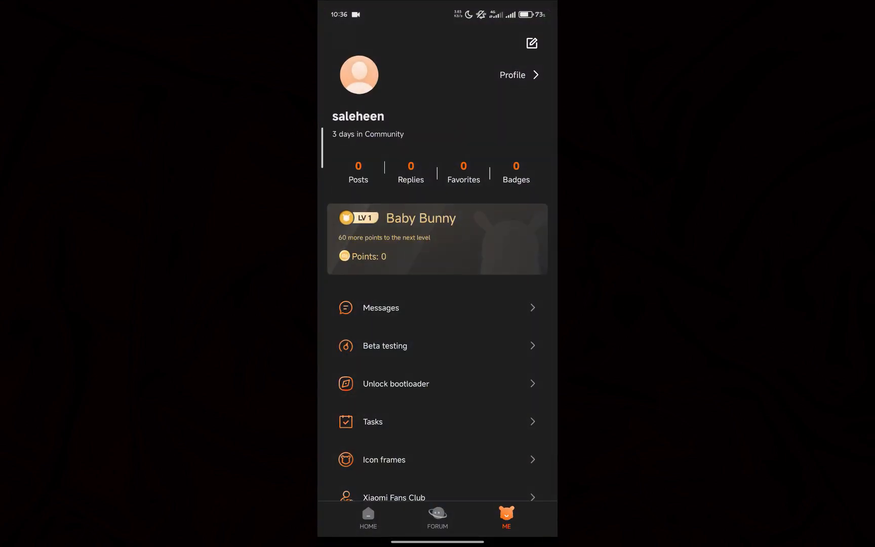
- Review the Me page options down to Unlock bootloader and Set up, then return to the home screen
{"action": "scroll", "scroll_direction": "down", "scroll_amount": 3}
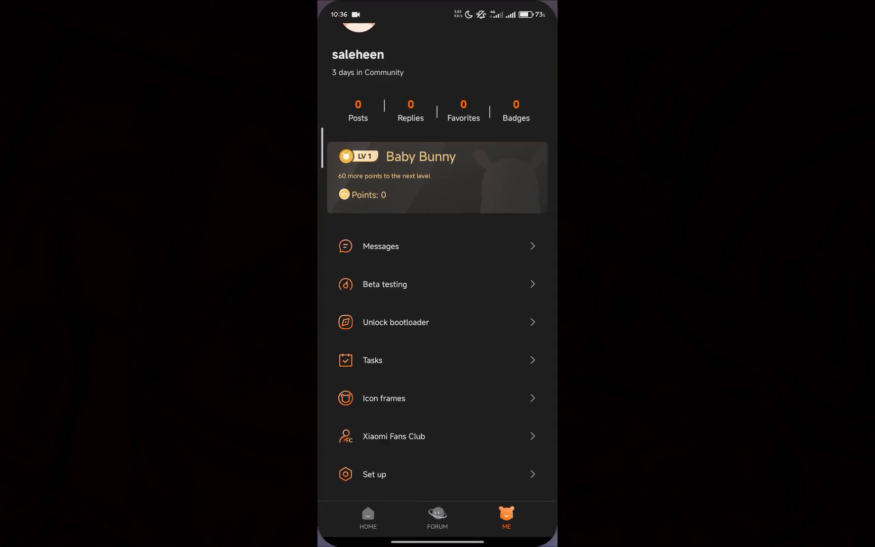
{"action": "left_click", "coordinate": [373, 474]}
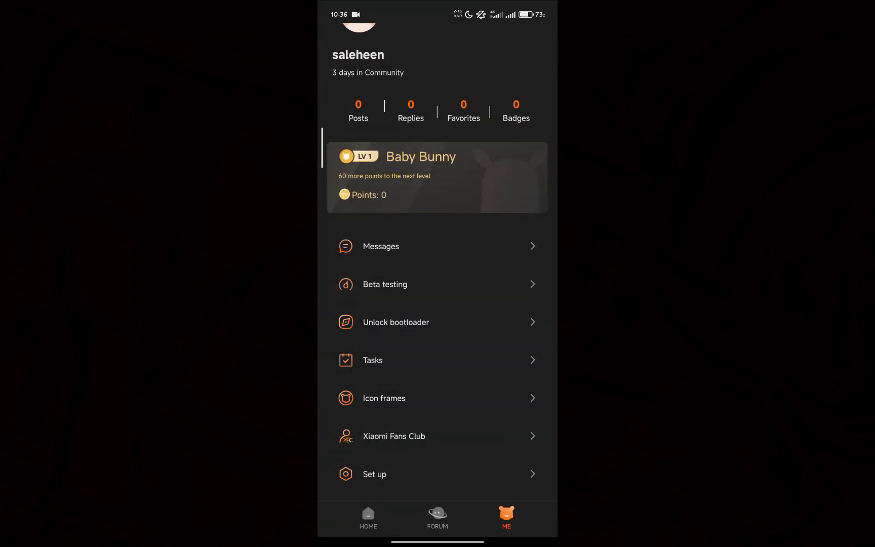
{"action": "left_click", "coordinate": [397, 322]}
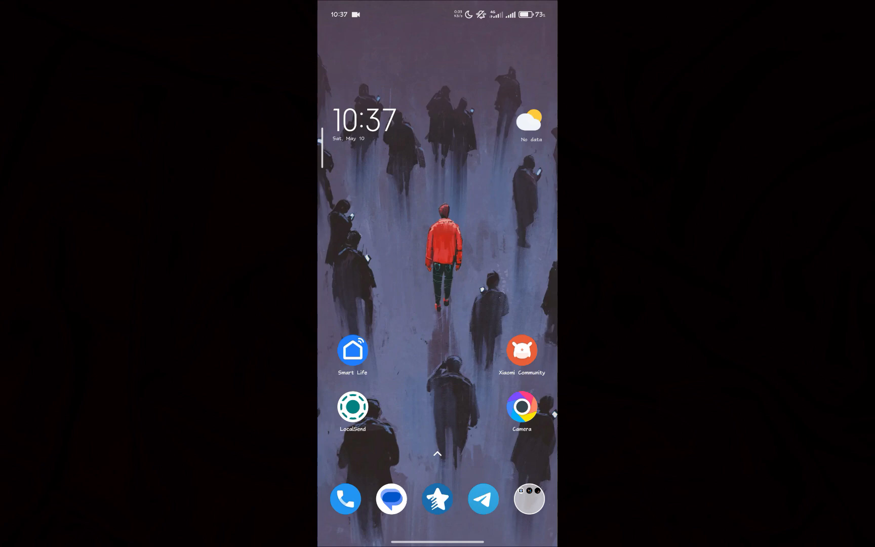
{"action": "left_click", "coordinate": [522, 408]}
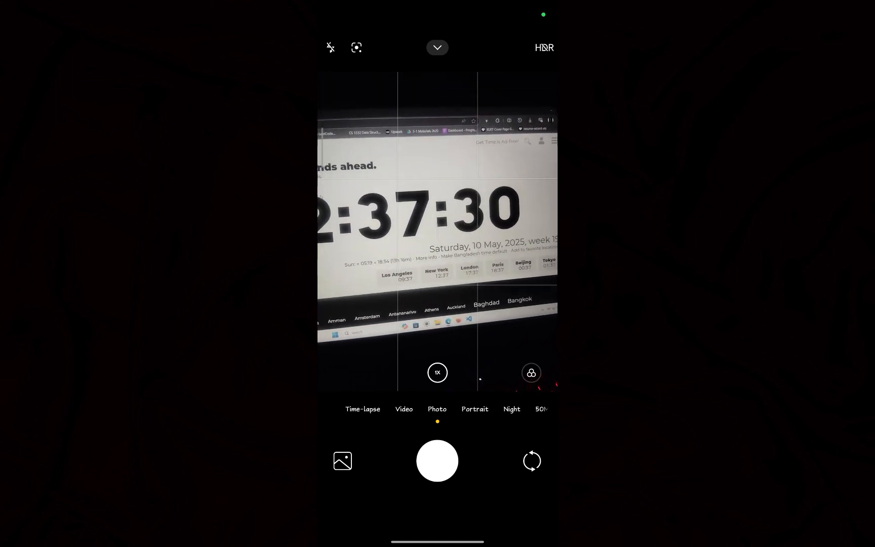
{"action": "key", "text": "Home"}
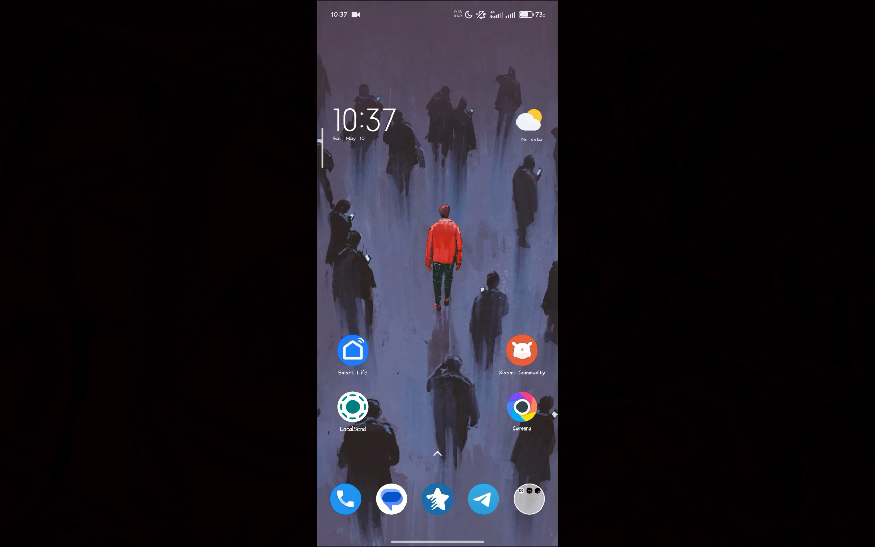
{"action": "left_click", "coordinate": [521, 408]}
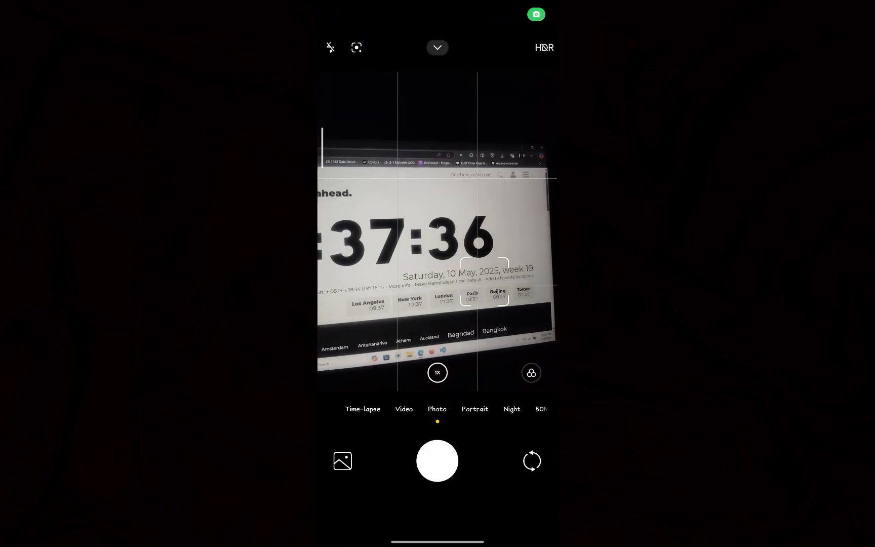
{"action": "key", "text": "Home"}
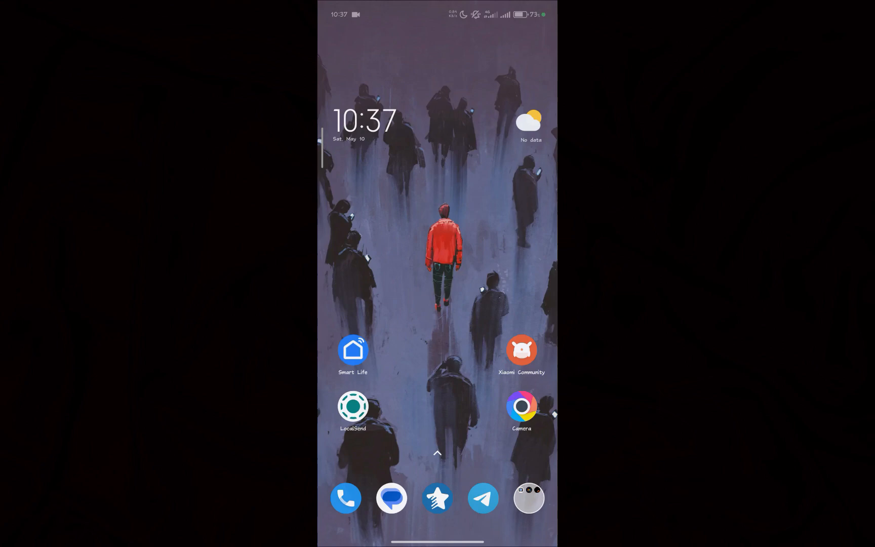